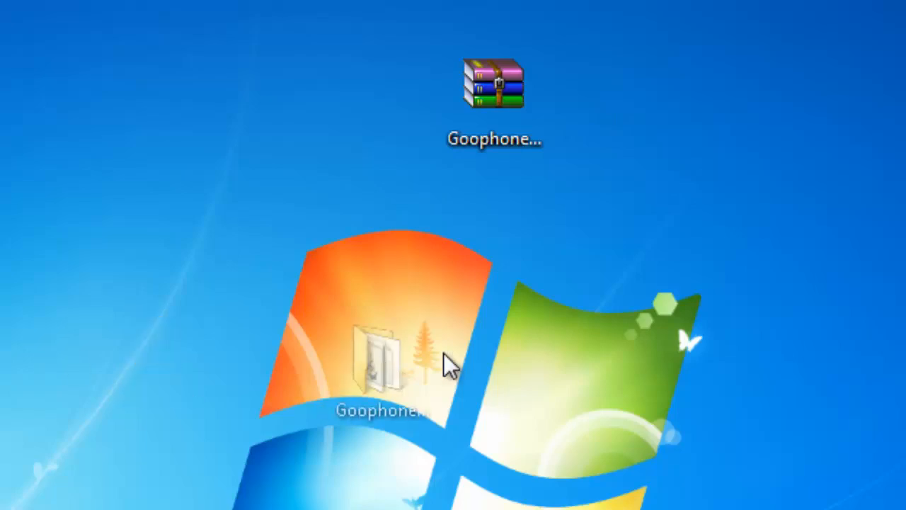
- Open the extracted Goophone folder and run the RunMe root script to show the device-type menu
double_click(379, 368)
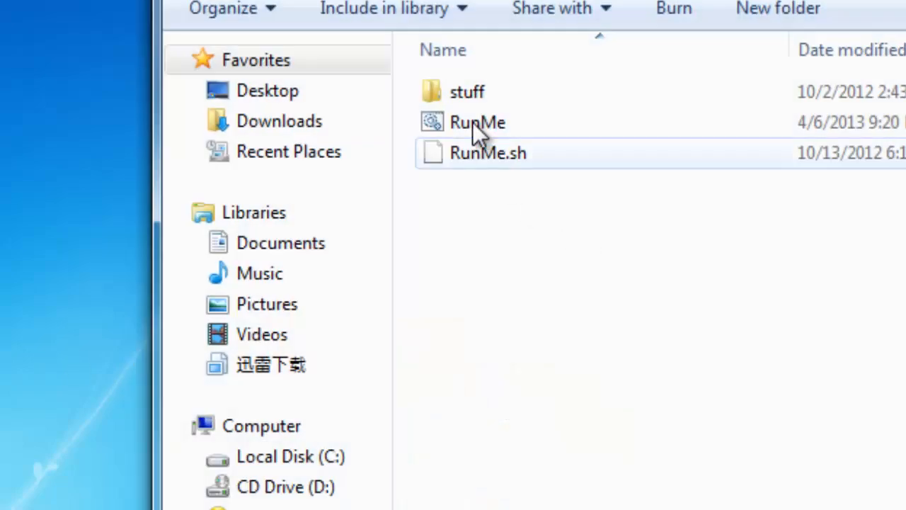
double_click(478, 122)
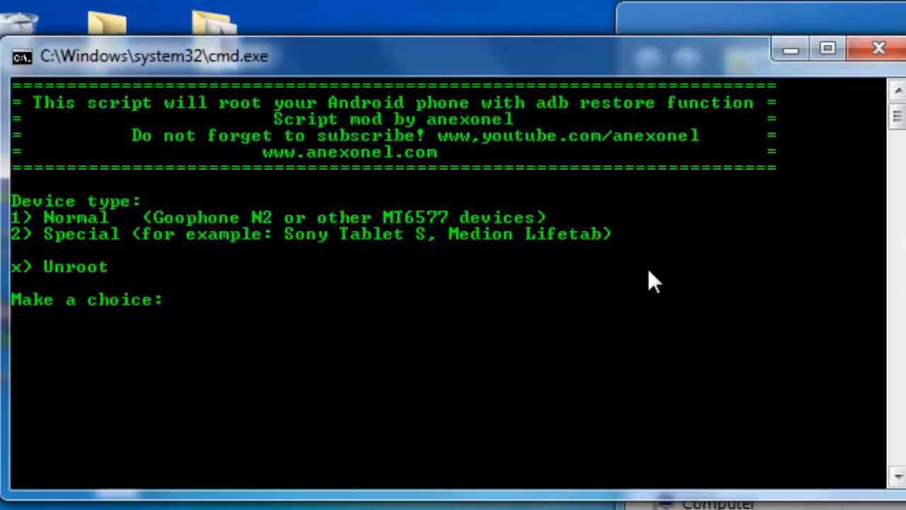